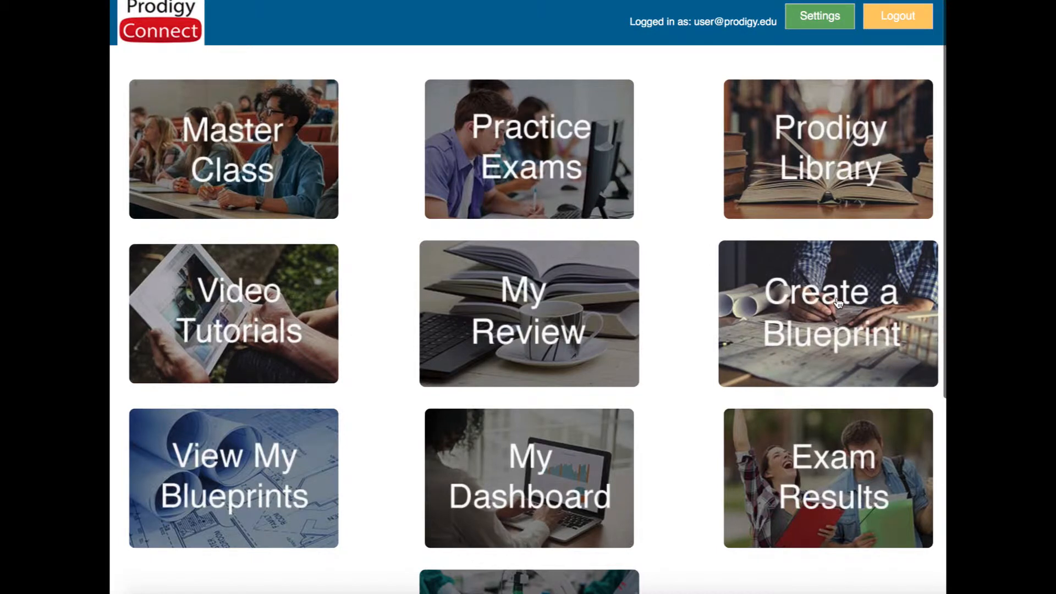
Start the Personal Blueprint Creator from the Create a Blueprint tile
left_click(828, 314)
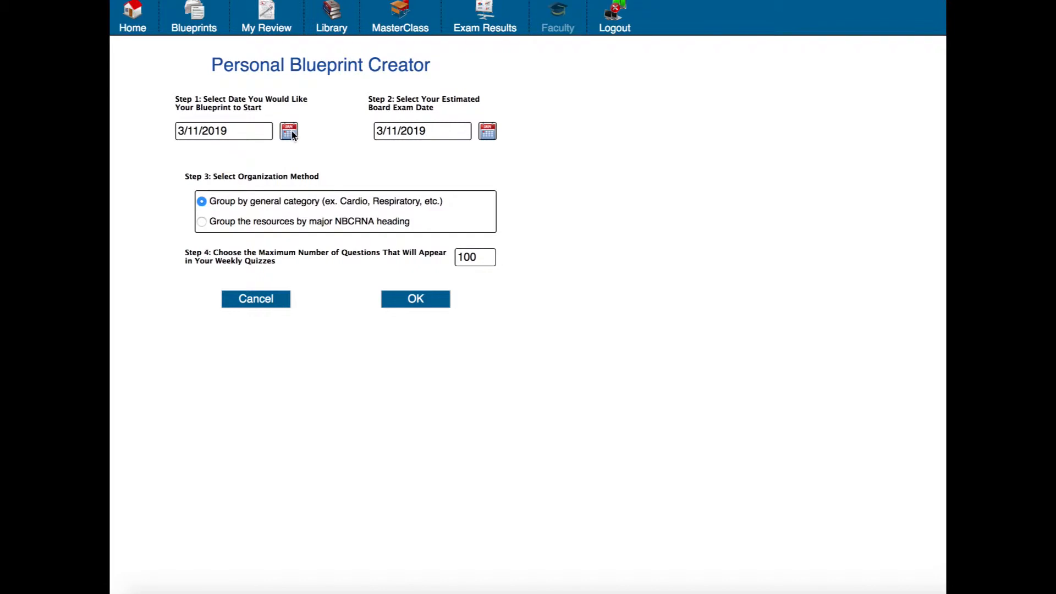
mouse_move(488, 131)
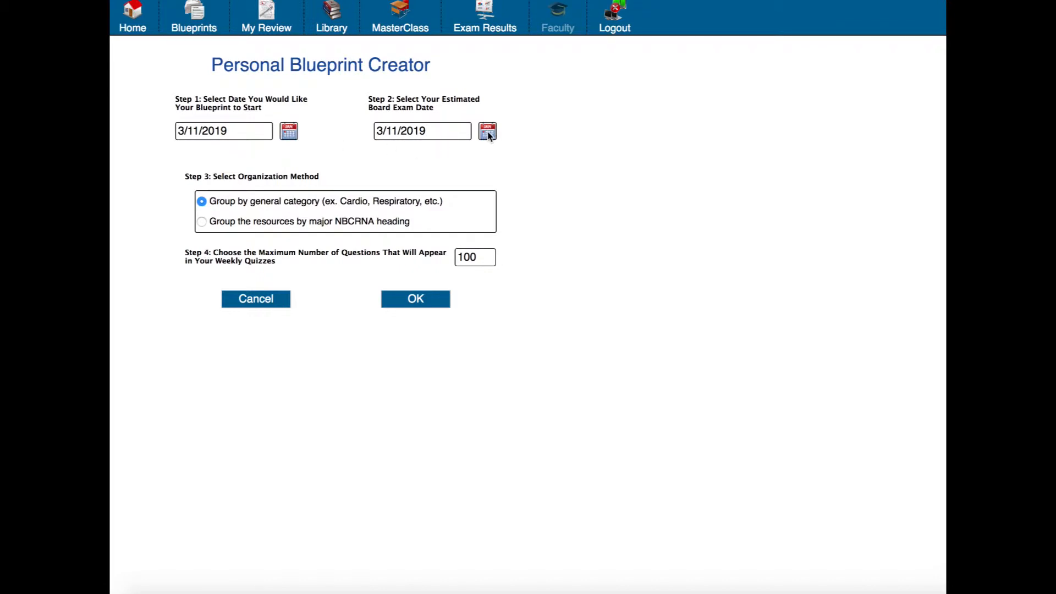
Pick 5/11/2019 as the estimated board exam date, leaving the start at 3/11/2019
left_click(487, 130)
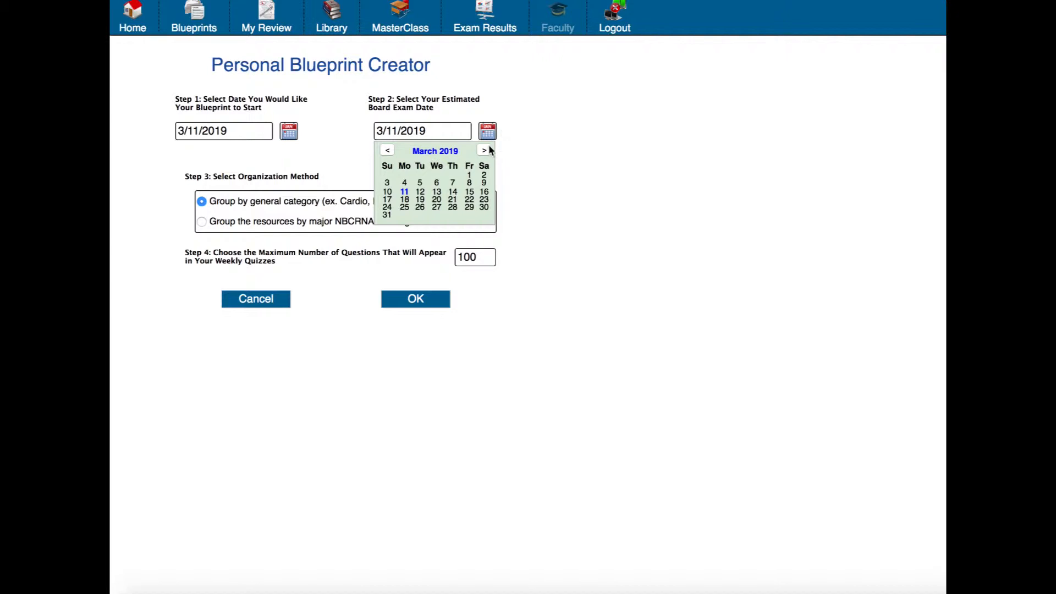
left_click(484, 151)
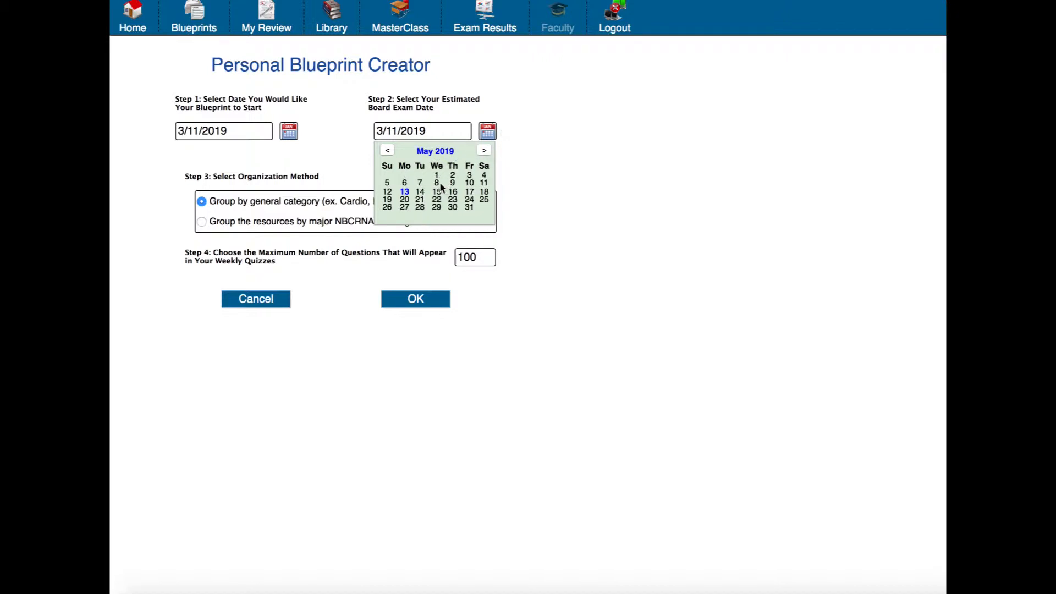
mouse_move(485, 183)
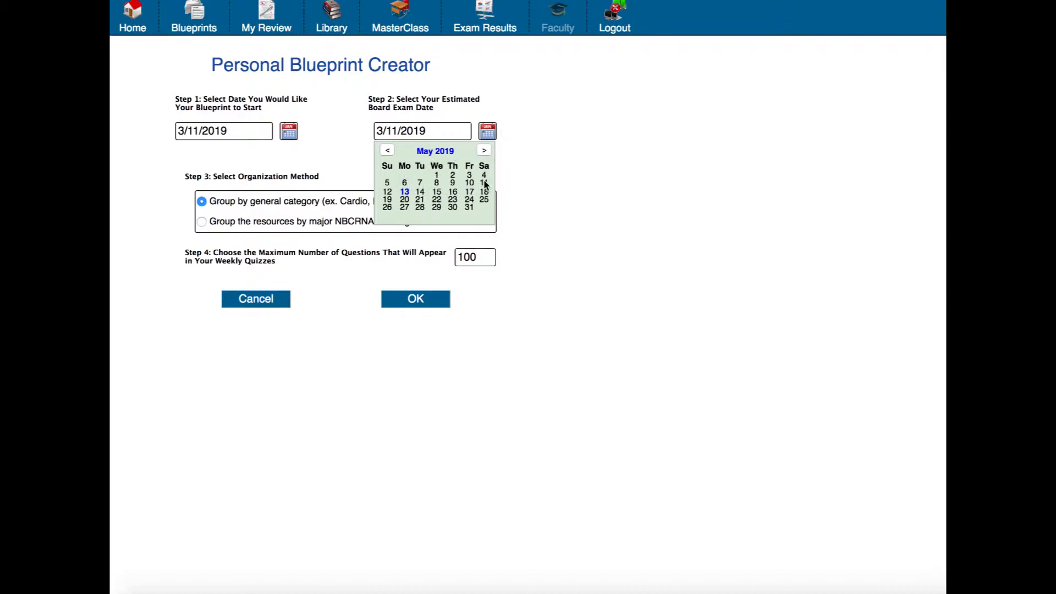
left_click(468, 190)
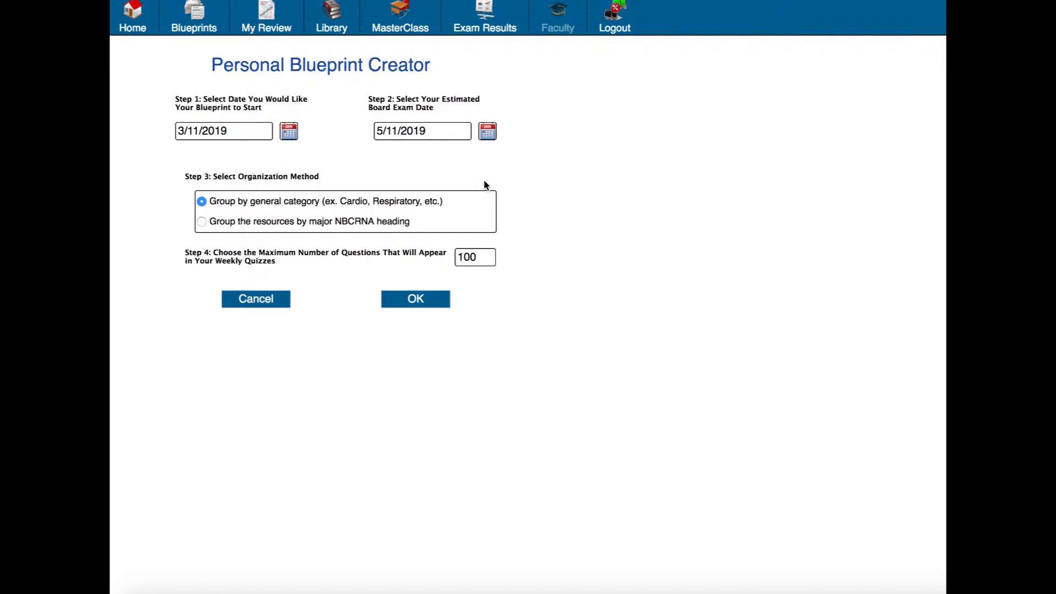
mouse_move(346, 219)
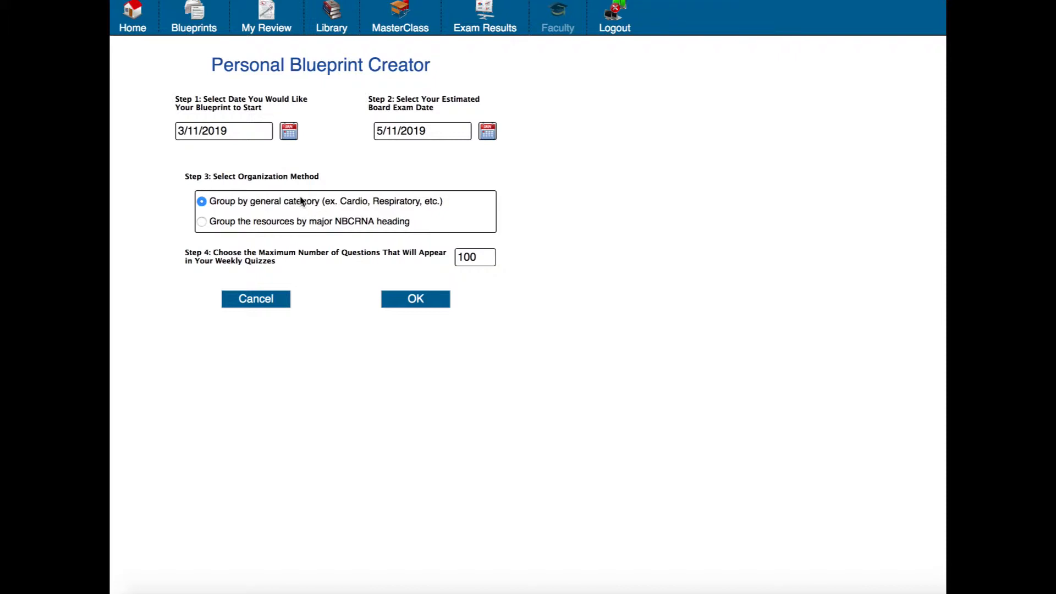
mouse_move(353, 223)
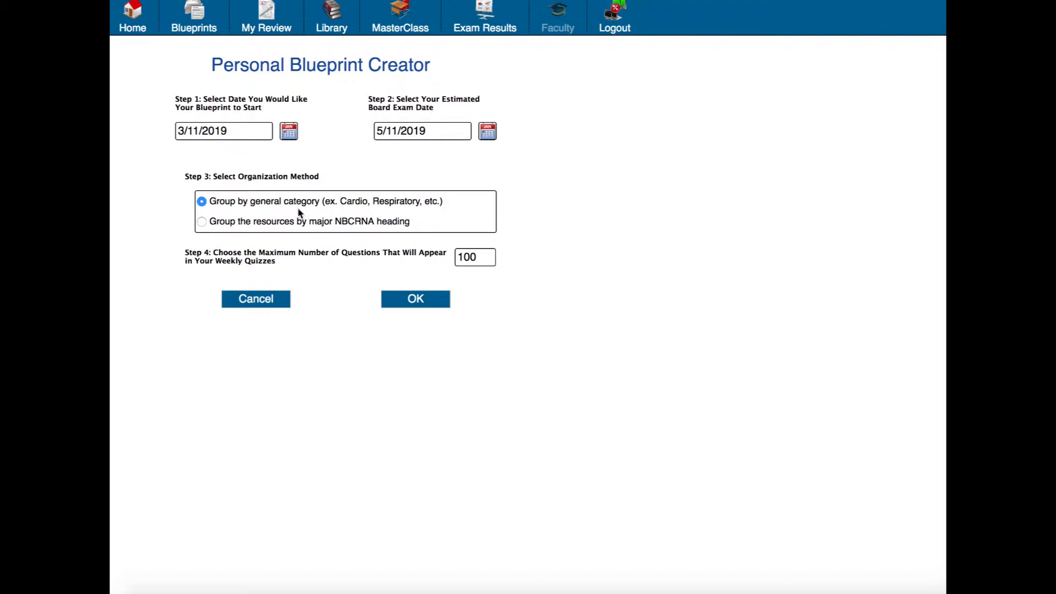
mouse_move(305, 206)
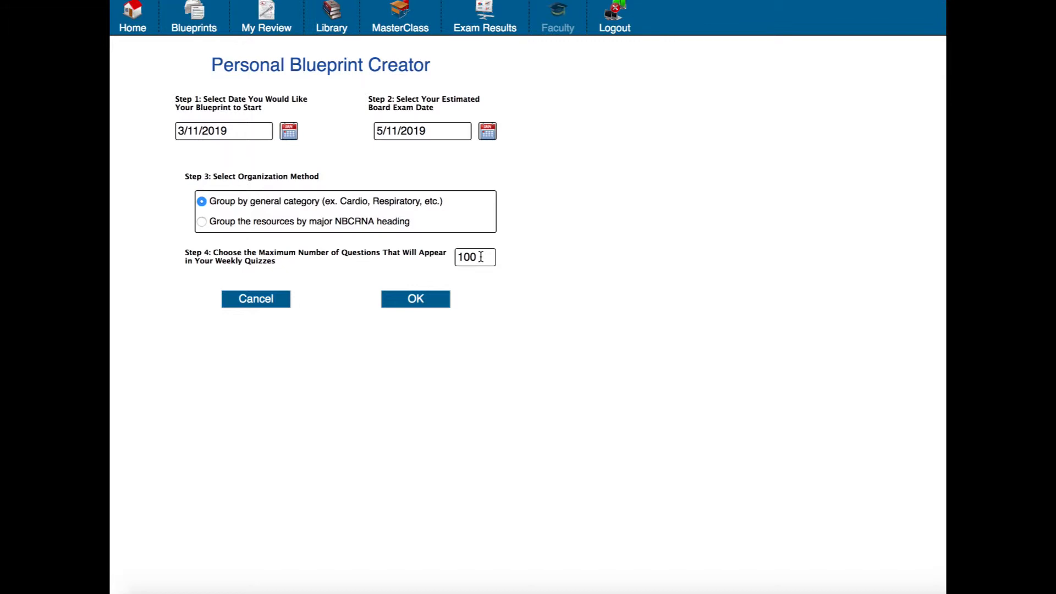
Submit the blueprint with 100 weekly questions, confirm replacing the old one, and acknowledge success
left_click(474, 257)
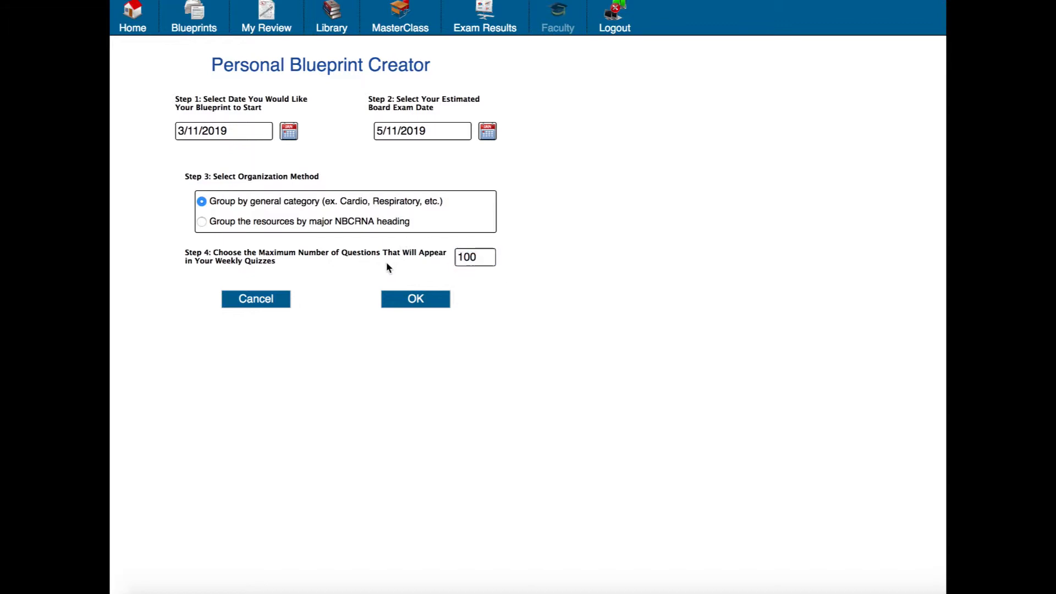
left_click(415, 298)
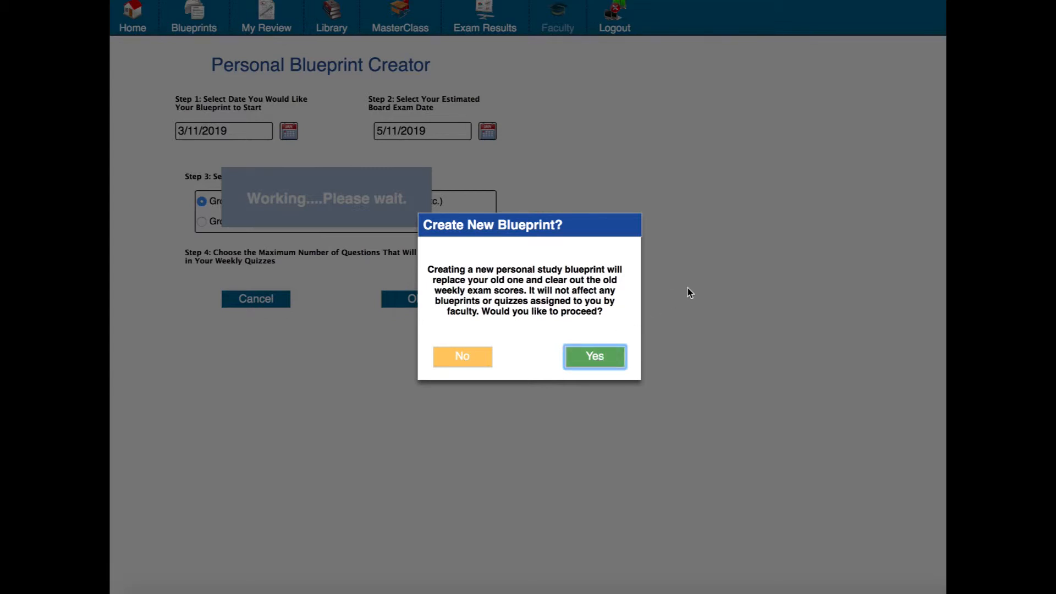
left_click(593, 356)
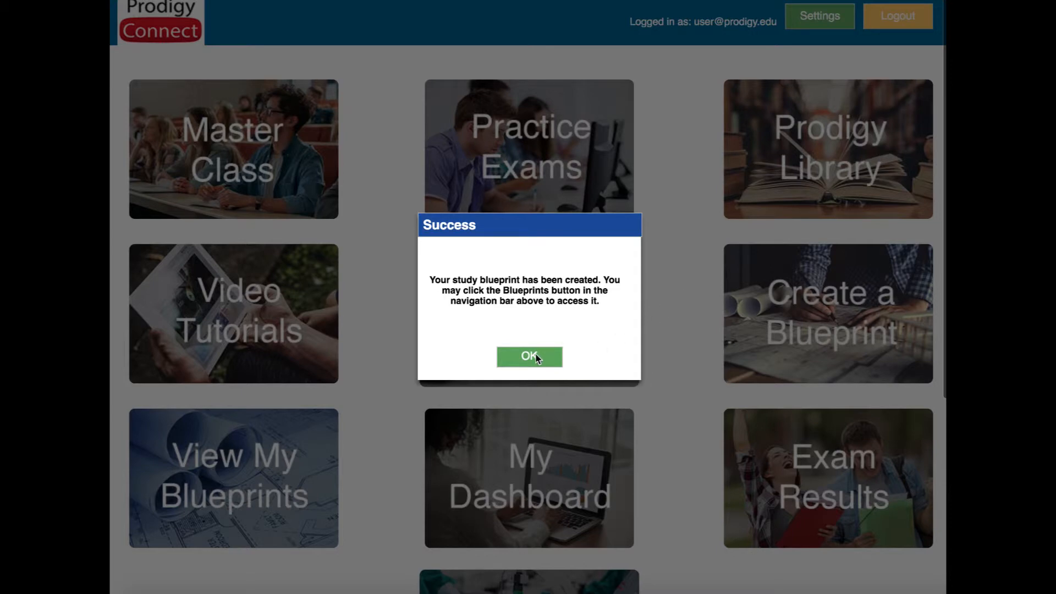
left_click(529, 357)
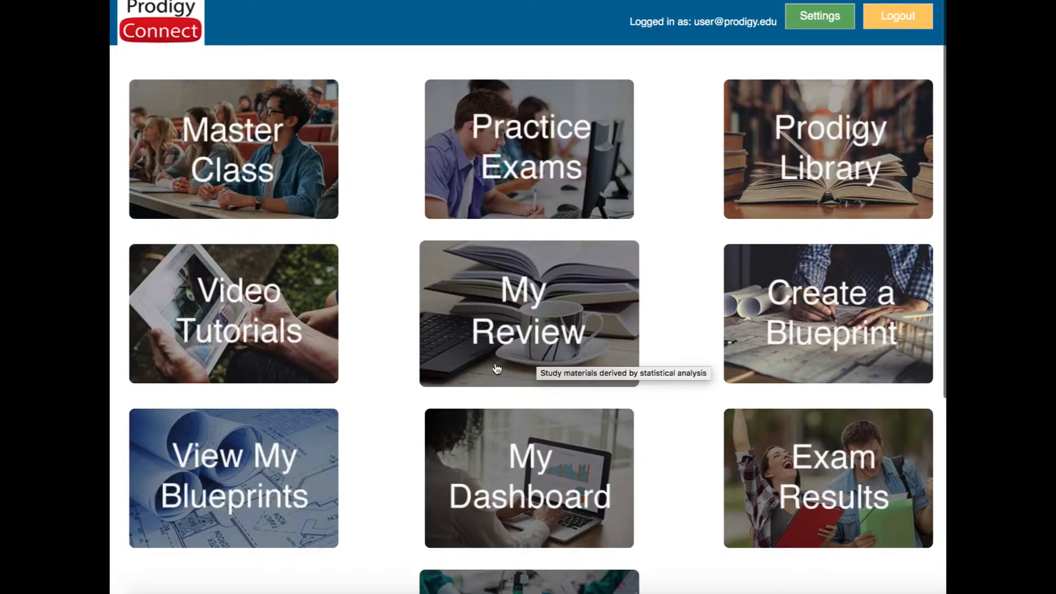
mouse_move(254, 476)
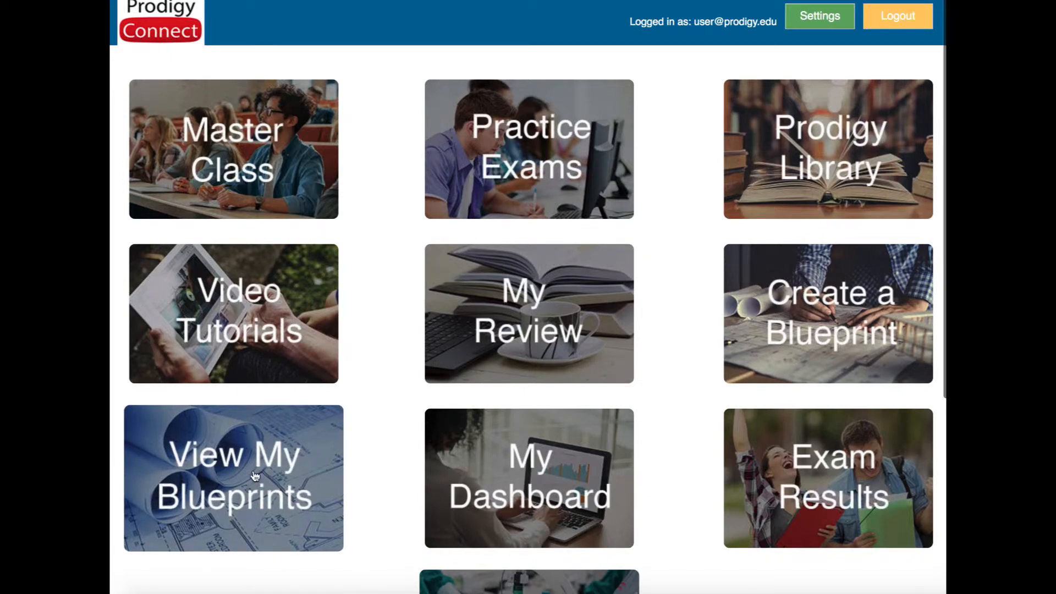
Show My Study Plan's week 01 with the Airway Axis Alignment lesson displayed
left_click(233, 477)
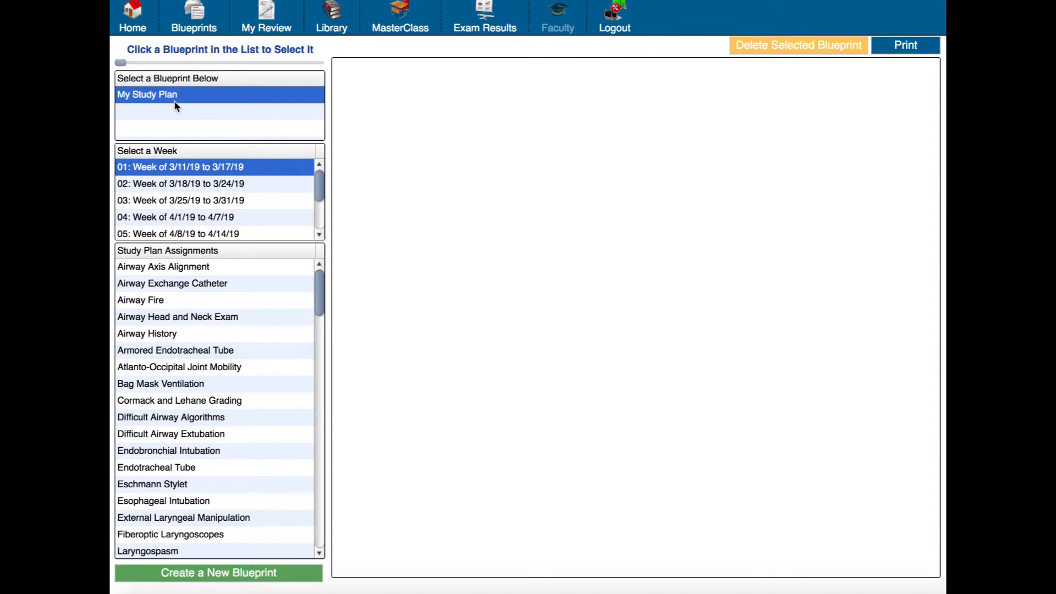
mouse_move(194, 168)
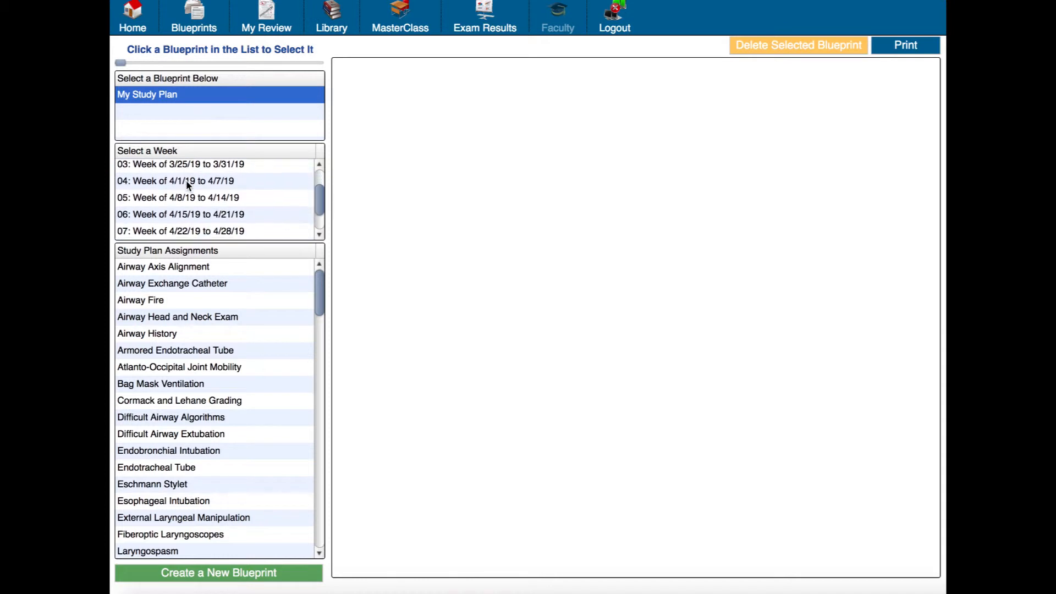
scroll("down", 3)
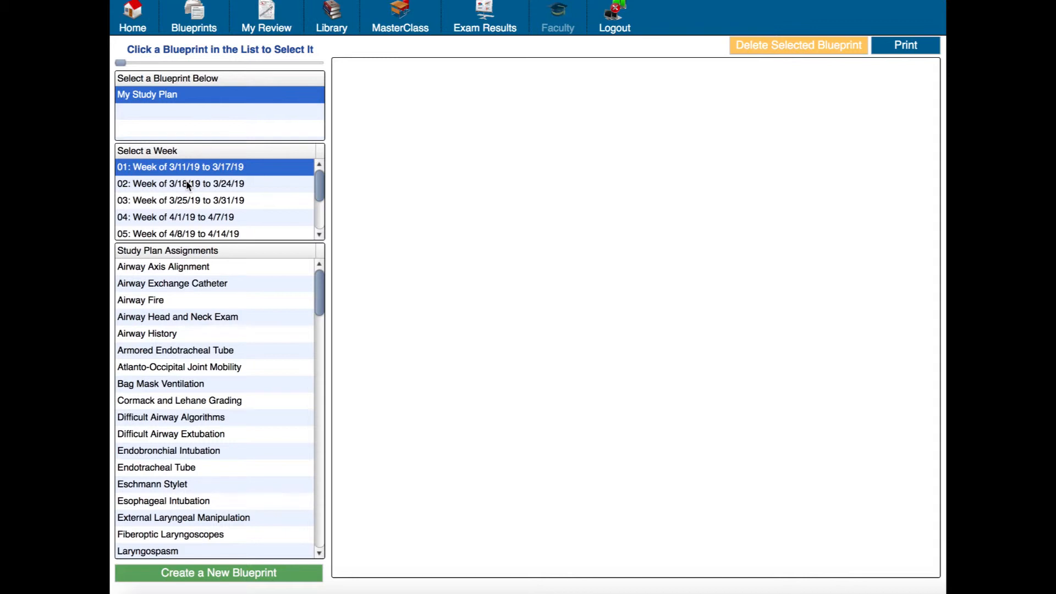
left_click(163, 266)
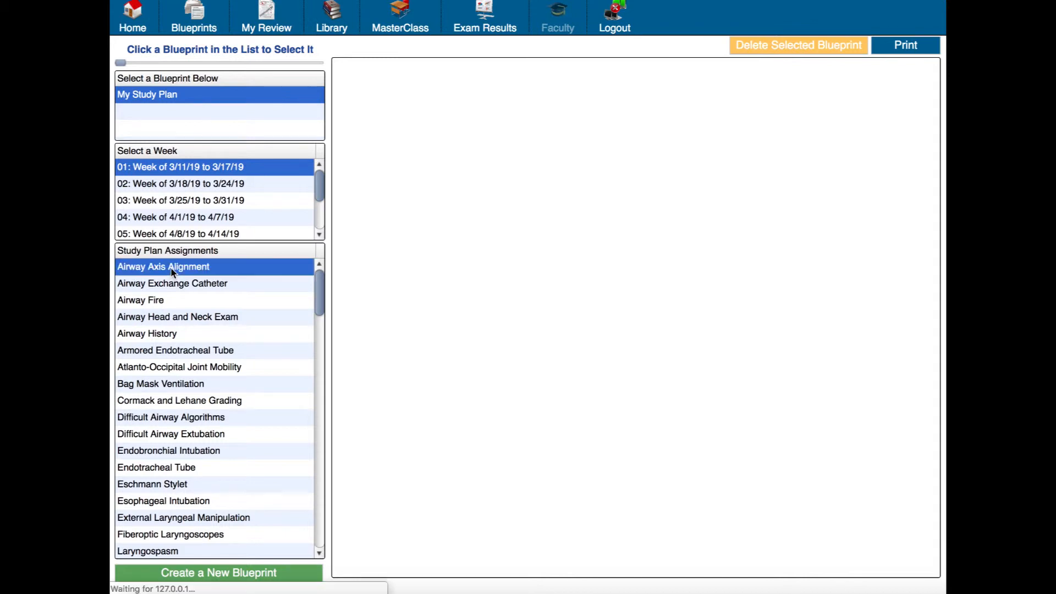
left_click(162, 267)
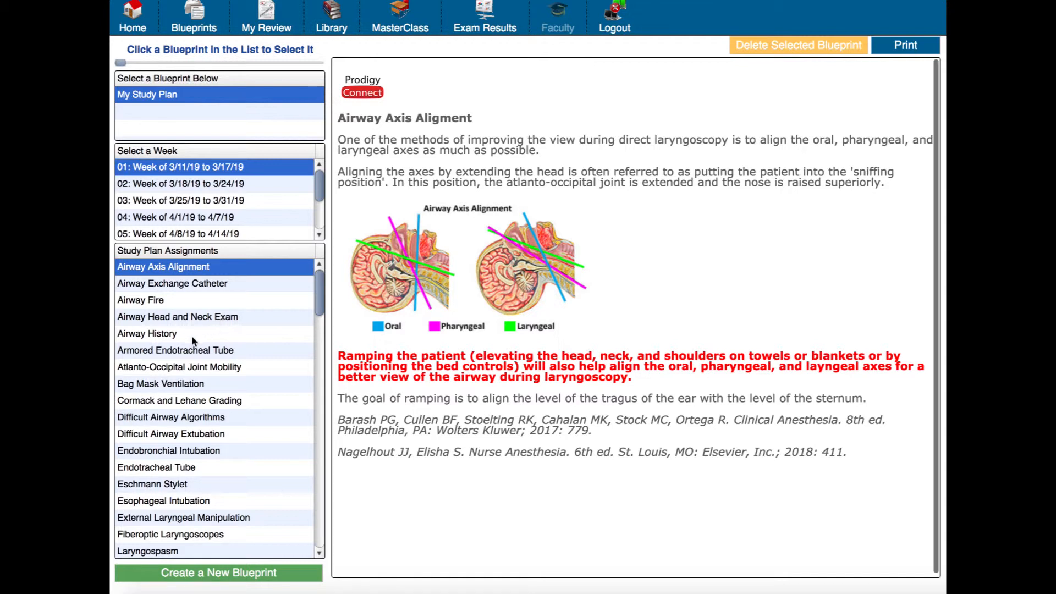
mouse_move(179, 290)
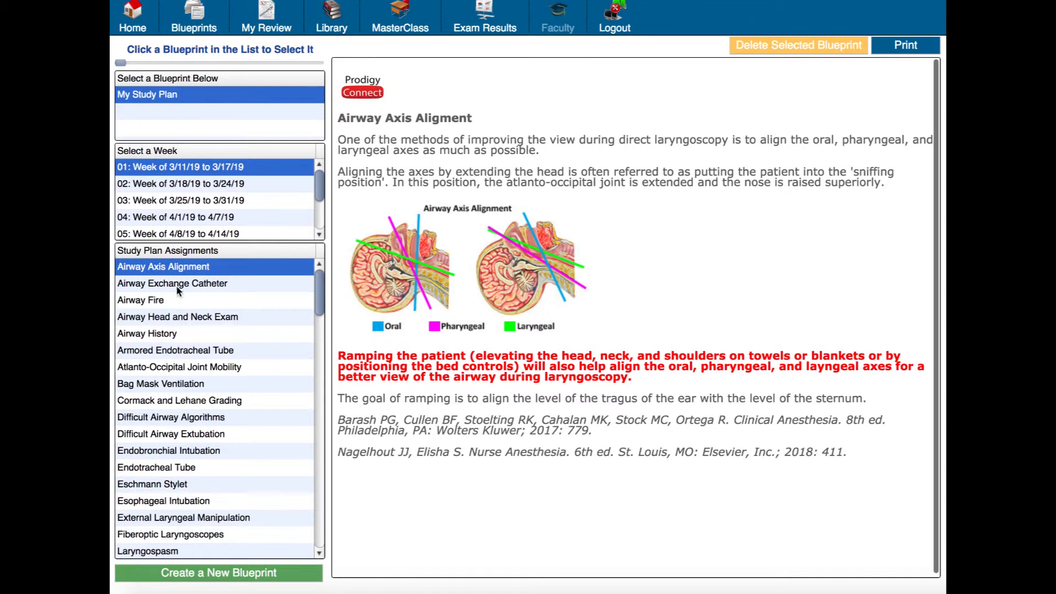
Switch to week 02 and read Local Anesthetics Quick Review, then Metabolism of Inhaled Anesthetics
left_click(203, 184)
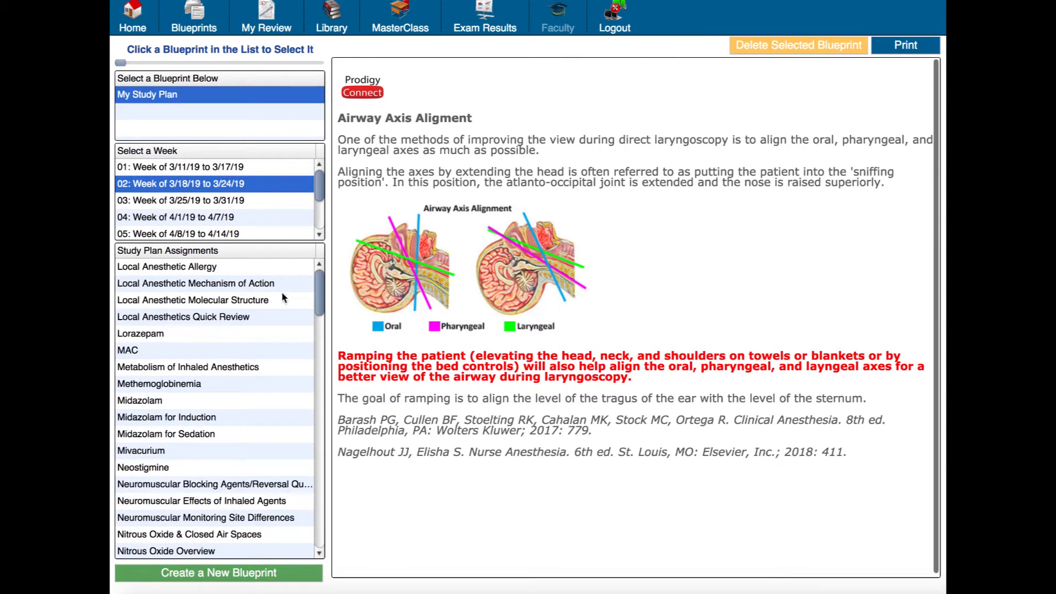
left_click(184, 317)
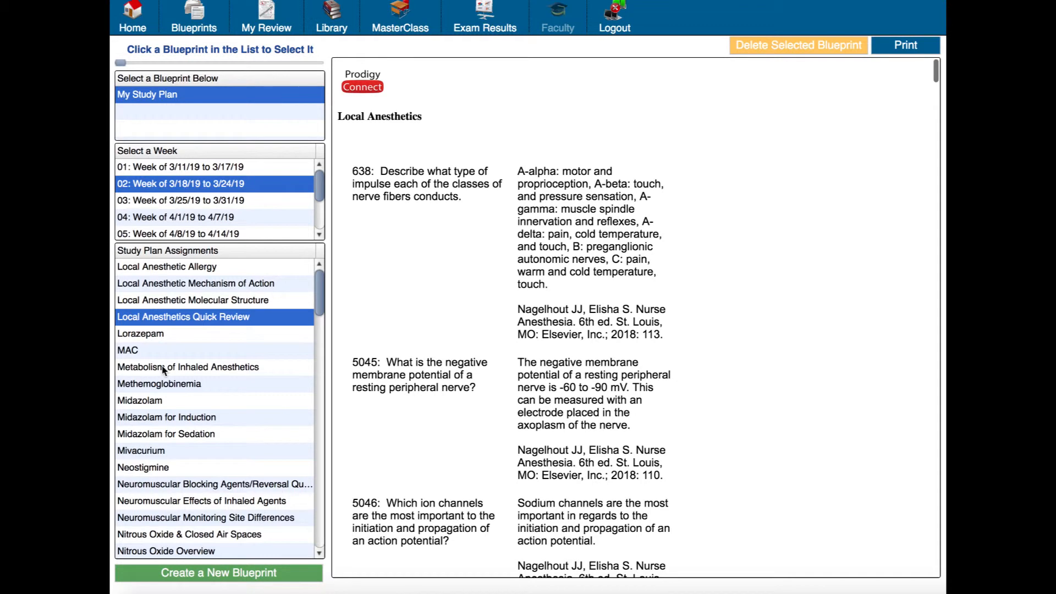
left_click(189, 367)
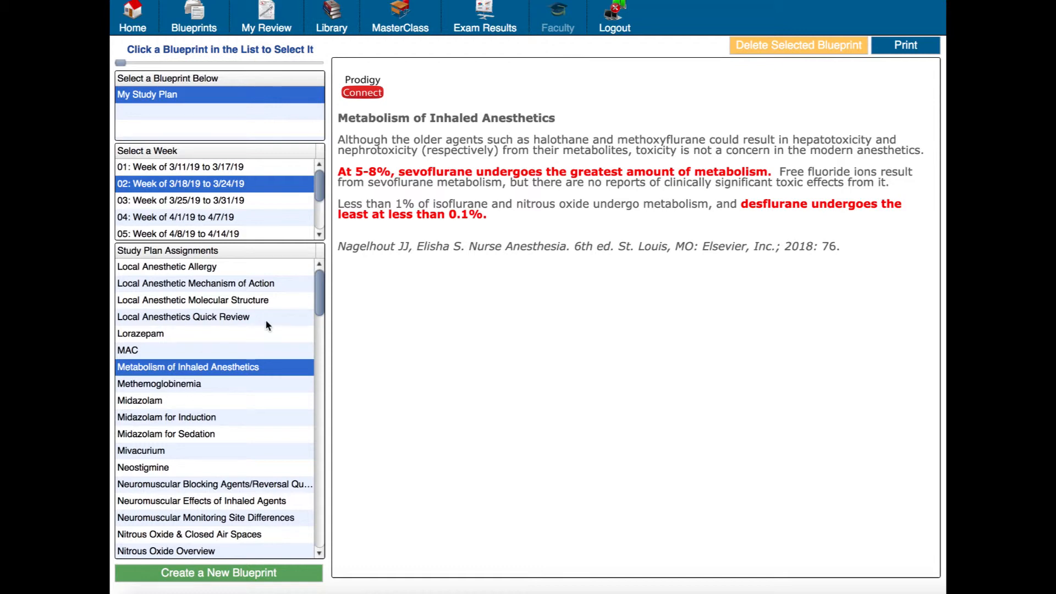
scroll("down", 3)
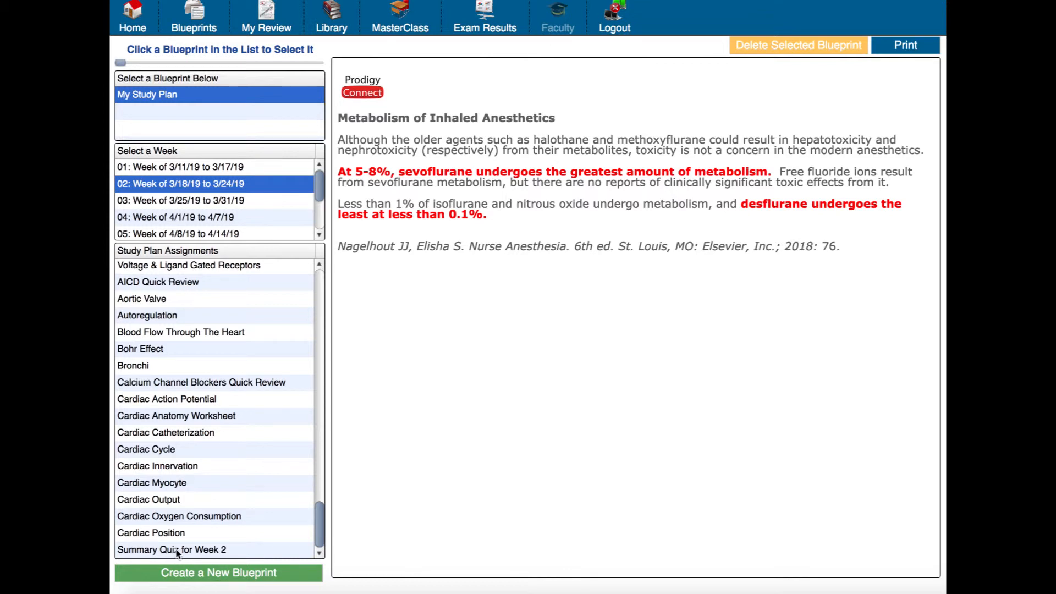
mouse_move(180, 554)
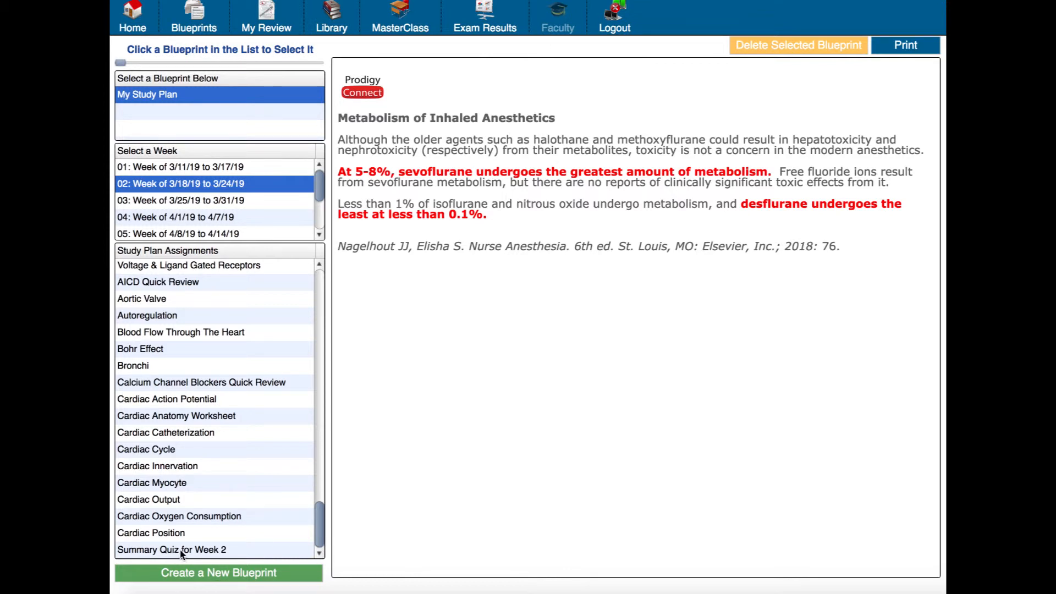
Start the Summary Quiz for Week 2, showing question 1 of 100 on propofol infusion dose
left_click(171, 550)
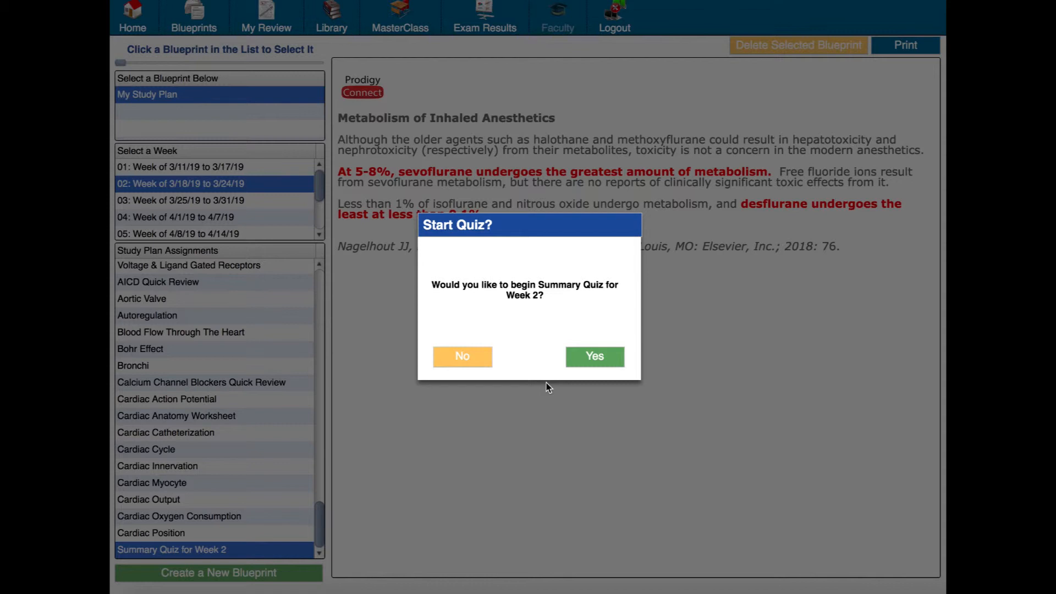
mouse_move(399, 349)
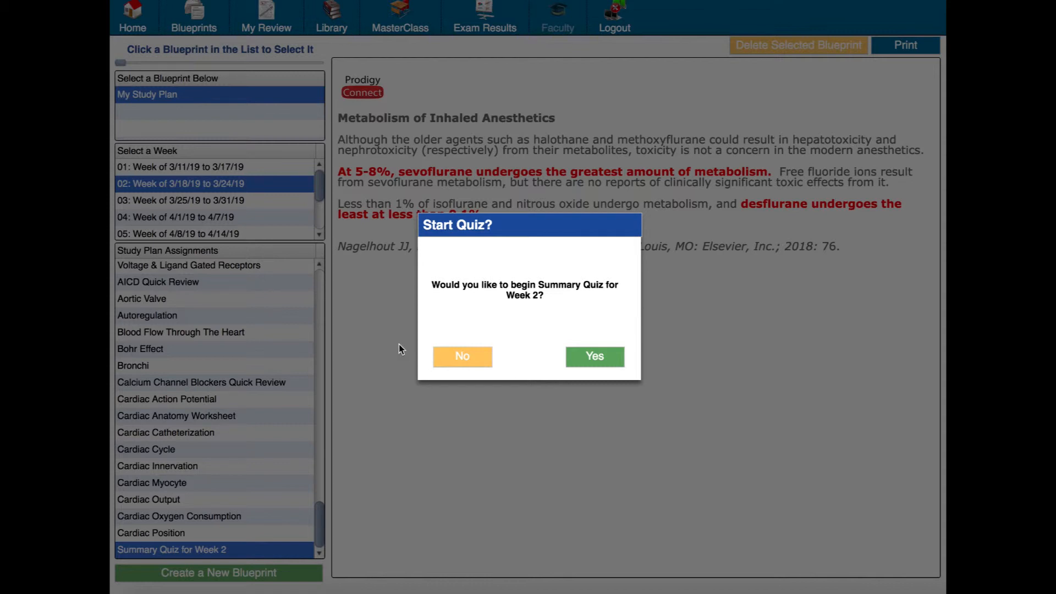
mouse_move(266, 396)
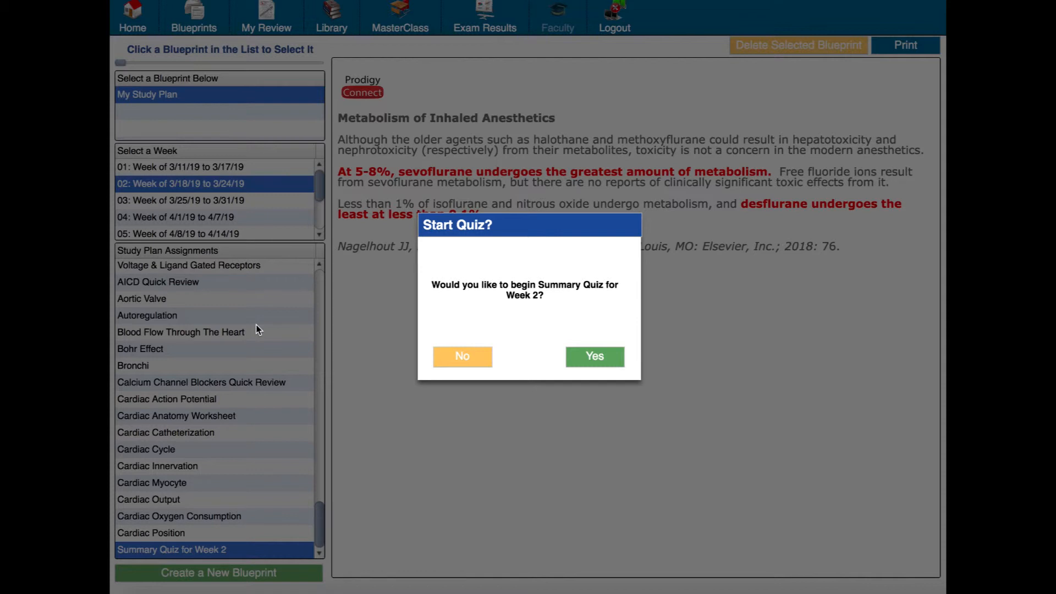
mouse_move(552, 344)
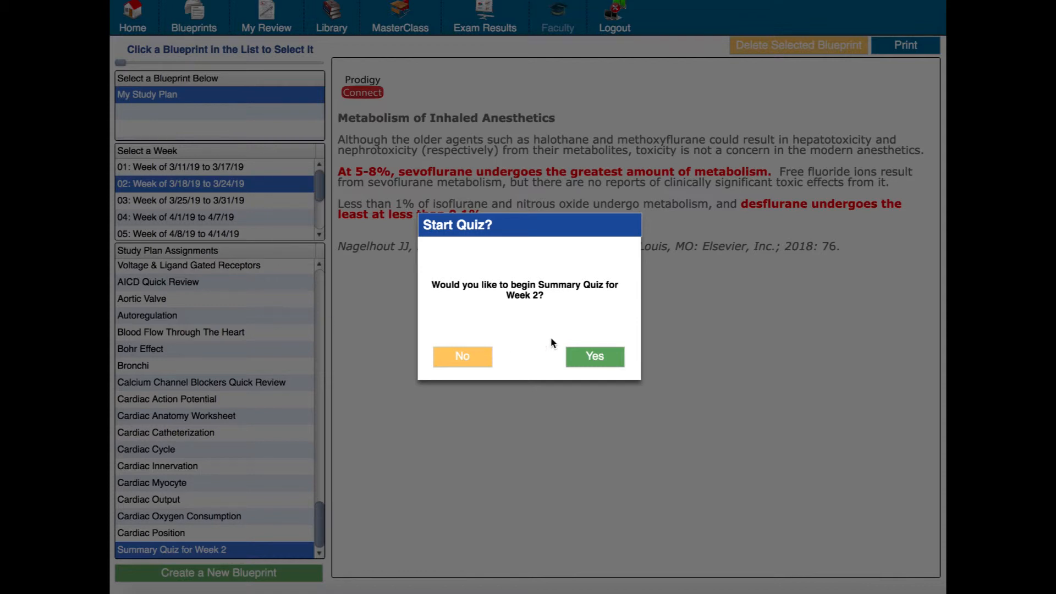
left_click(593, 355)
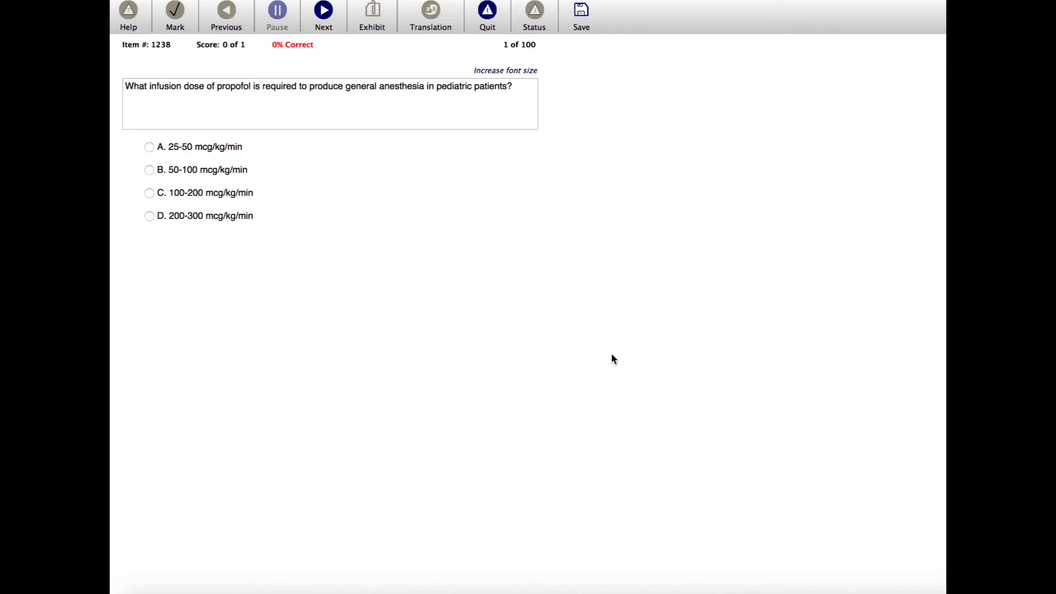
mouse_move(487, 12)
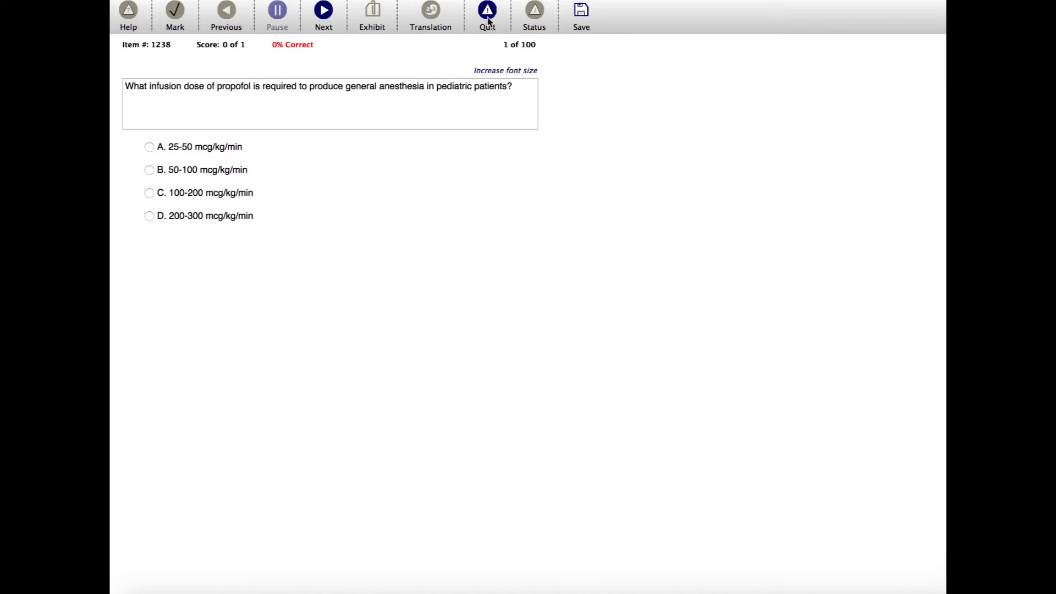
Quit the quiz back to My Study Plan with week 1's airway assignments listed
left_click(486, 12)
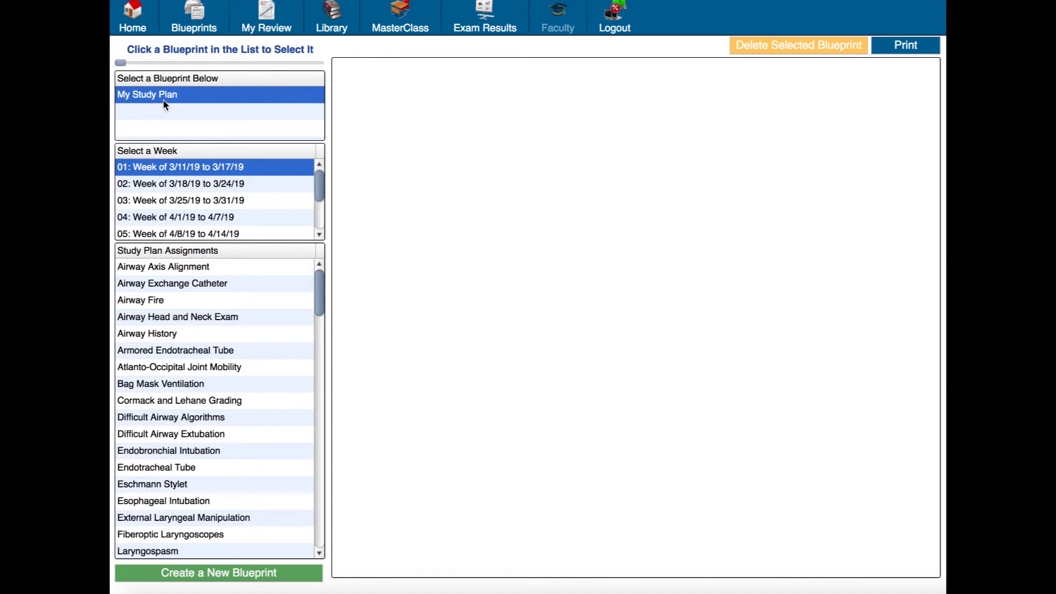
mouse_move(157, 95)
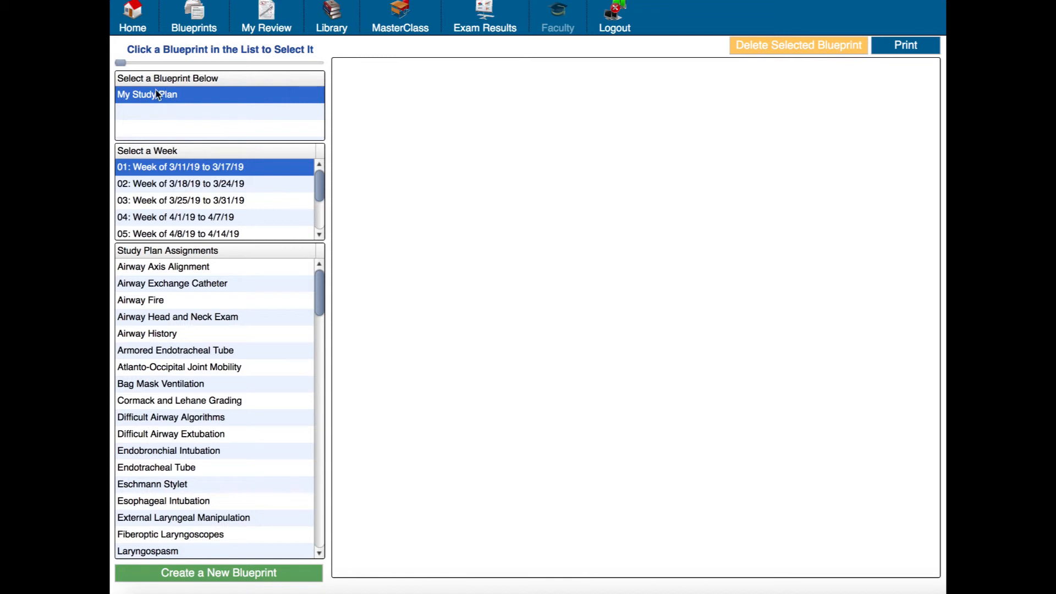
mouse_move(204, 88)
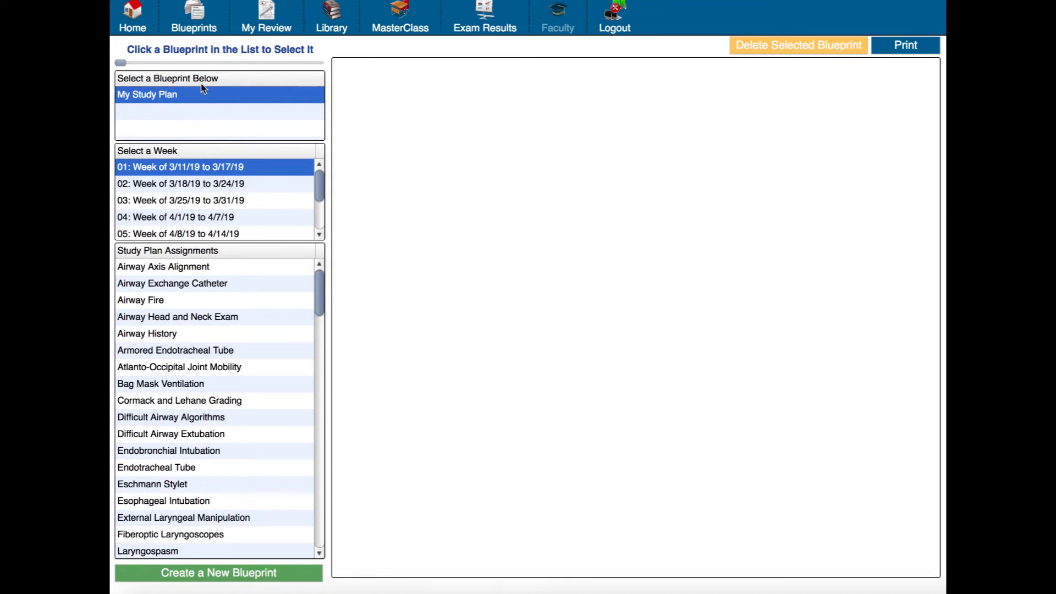
mouse_move(168, 125)
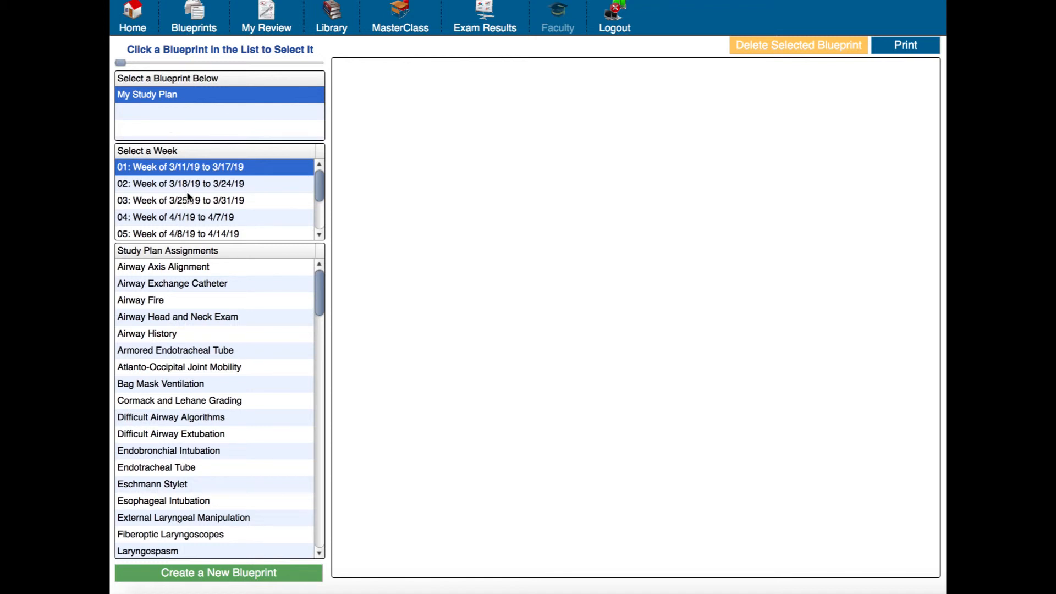
mouse_move(196, 211)
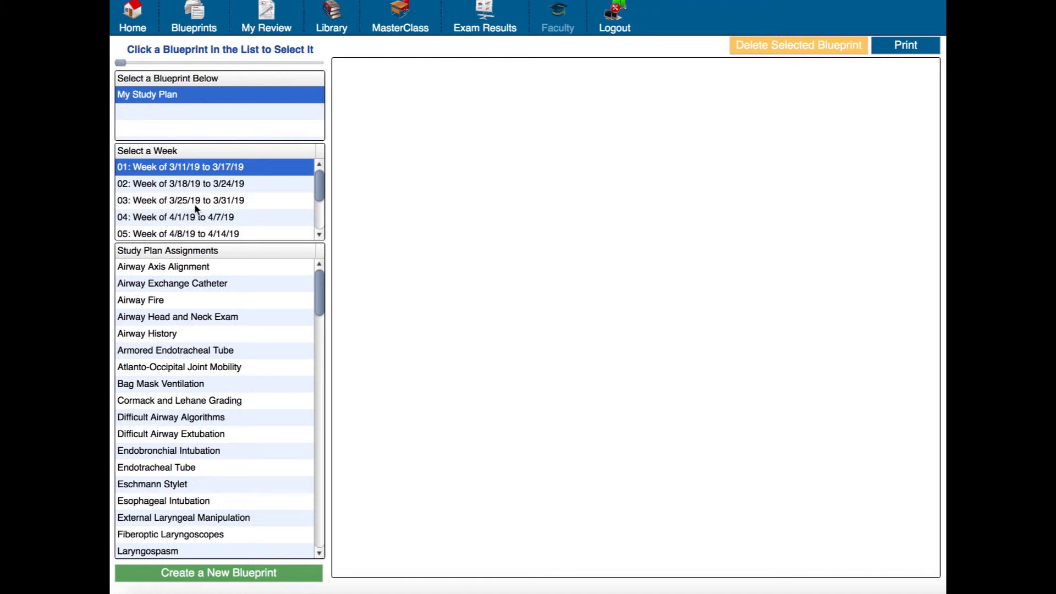
scroll("down", 3)
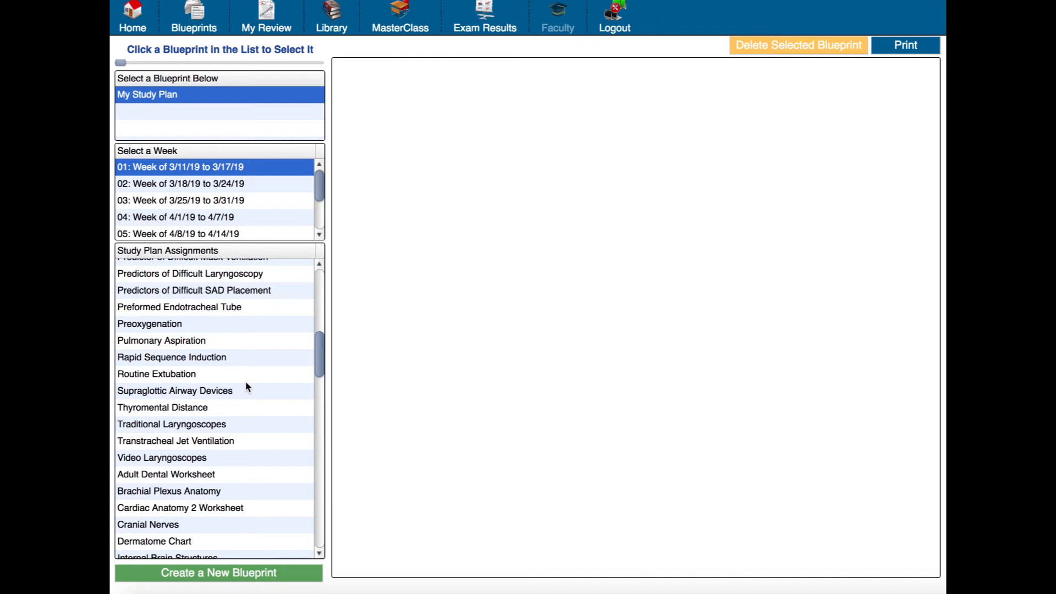
mouse_move(470, 52)
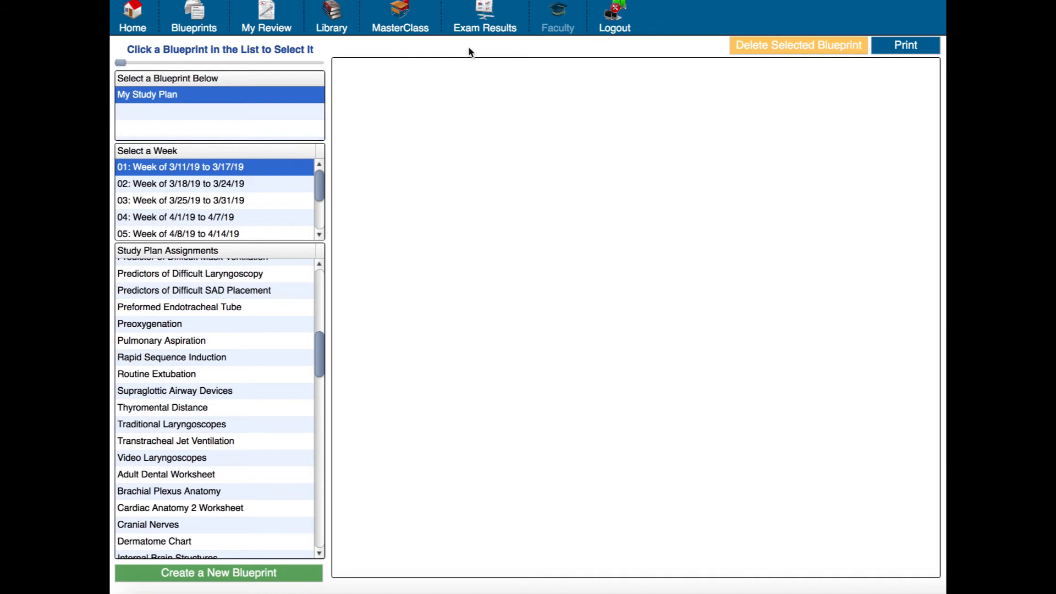
mouse_move(484, 14)
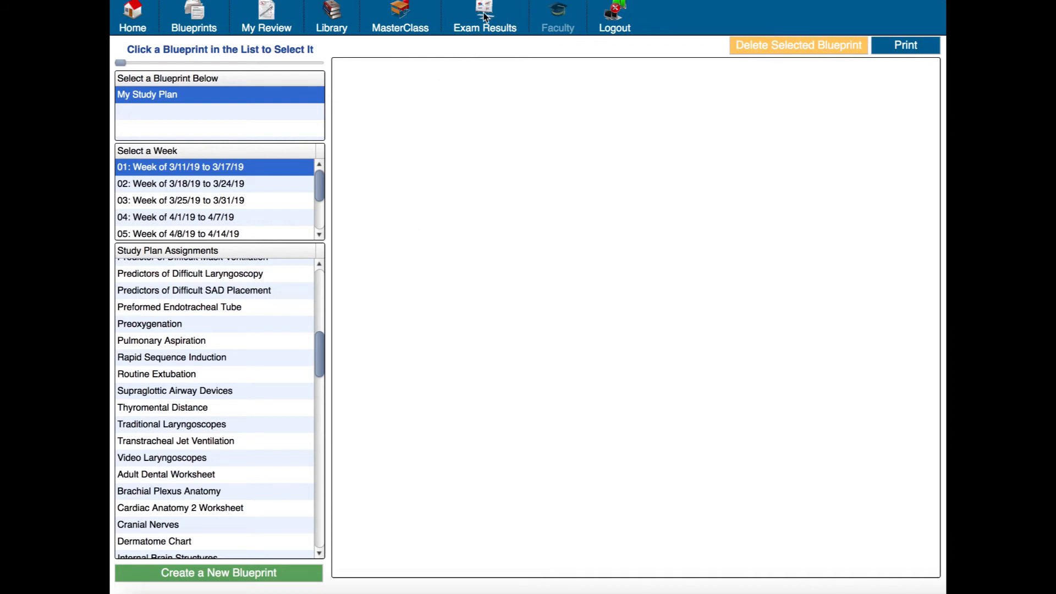
Show Exam Results for Blueprint Quizzes with My Study Plan's weekly results table selected
left_click(484, 13)
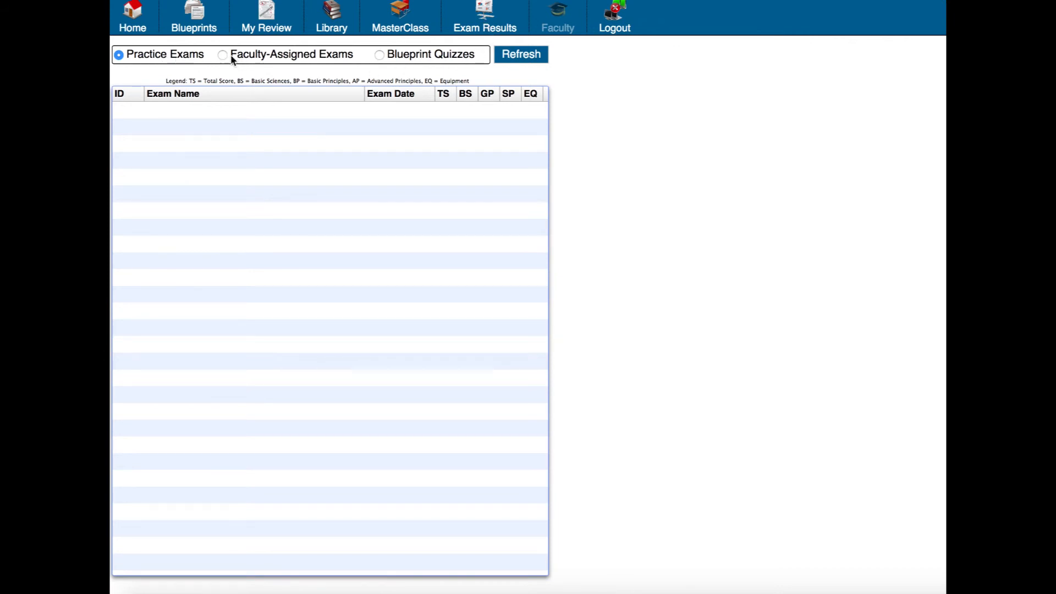
left_click(223, 54)
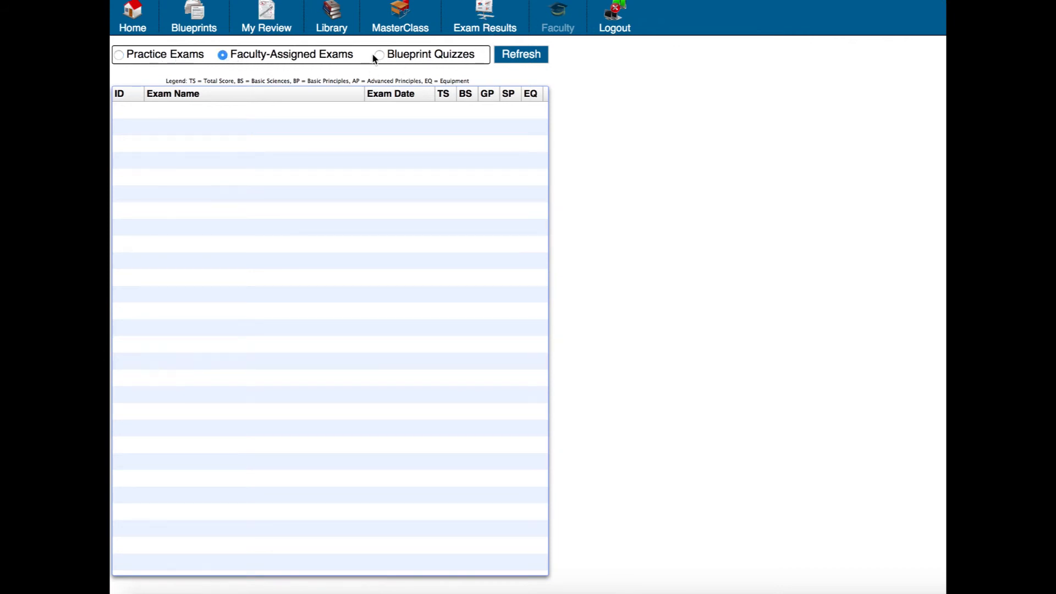
left_click(379, 54)
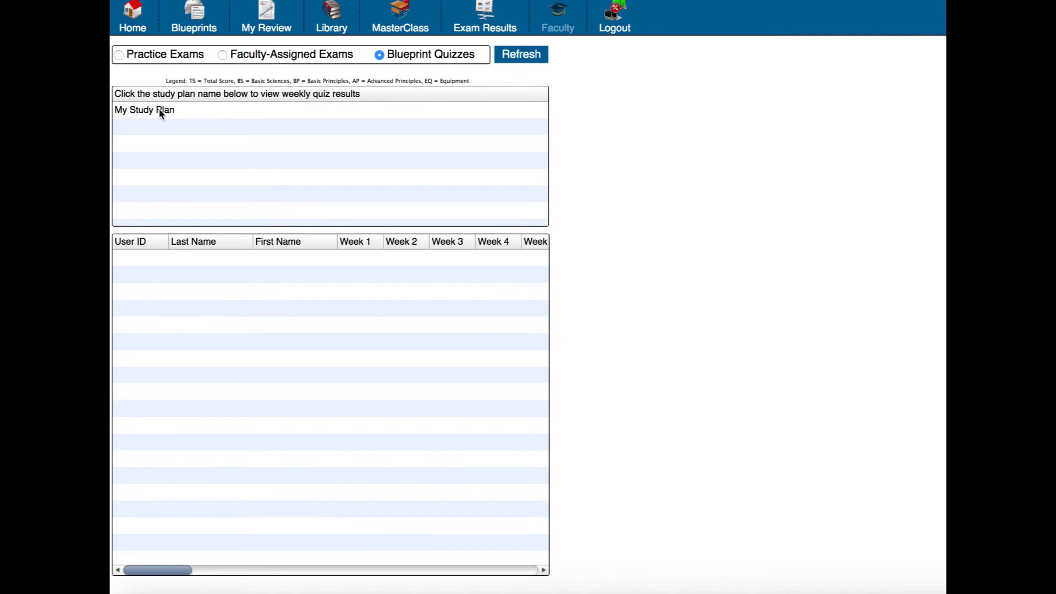
mouse_move(162, 119)
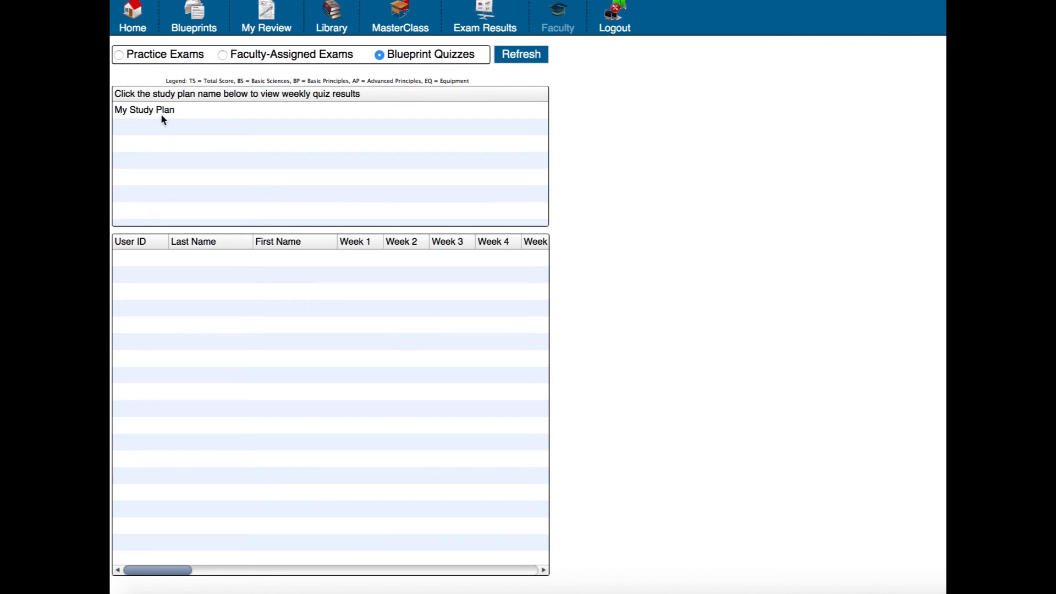
left_click(143, 108)
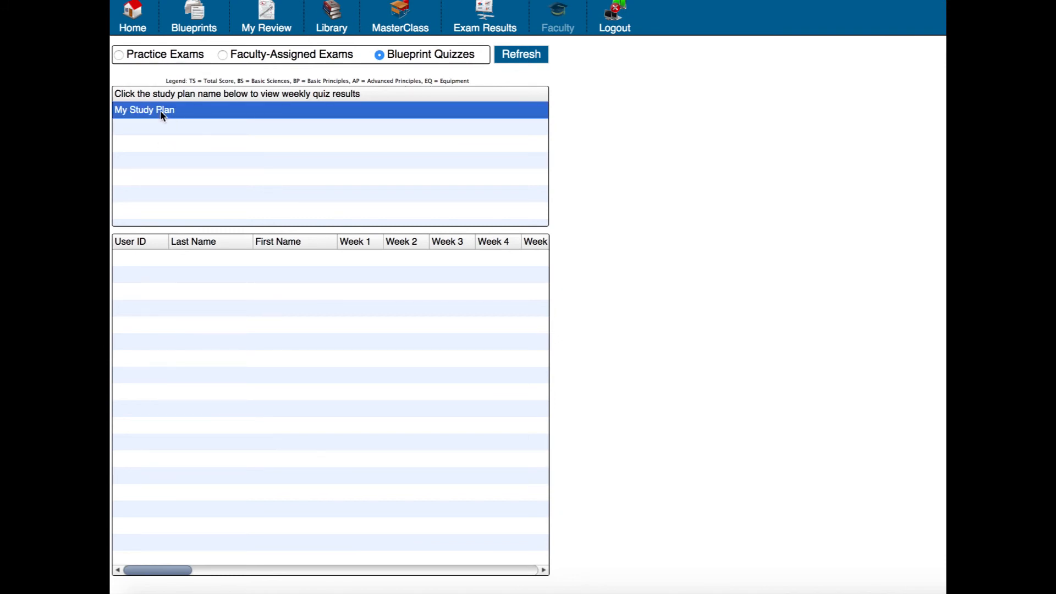
mouse_move(253, 289)
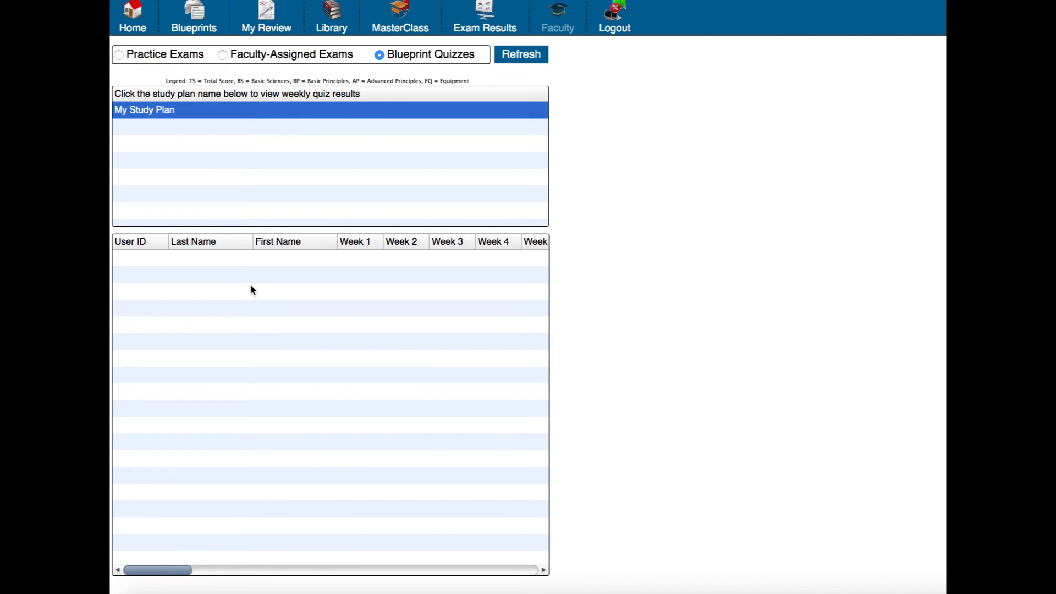
mouse_move(343, 273)
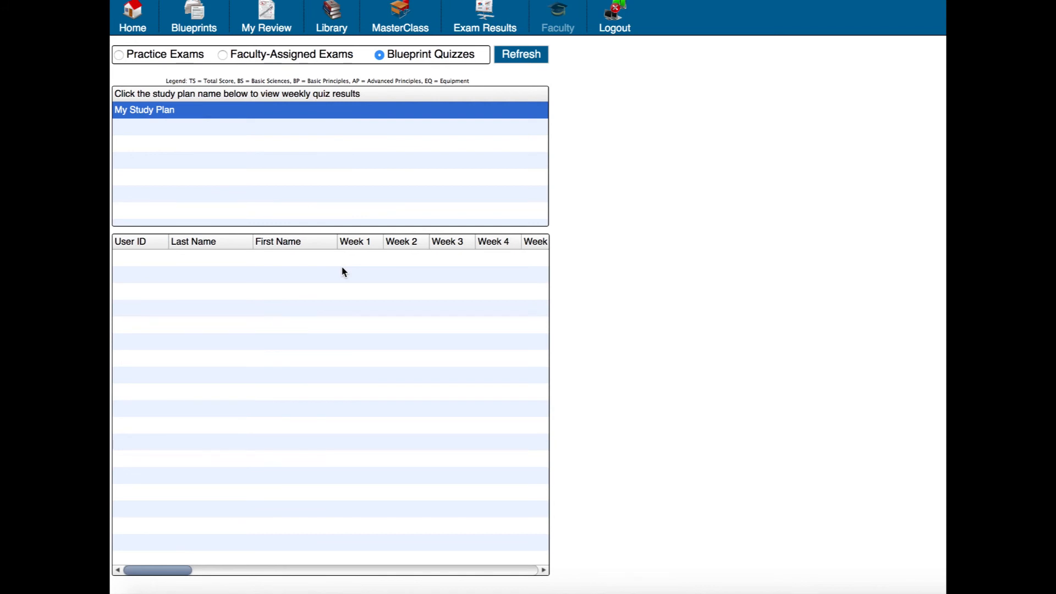
mouse_move(345, 272)
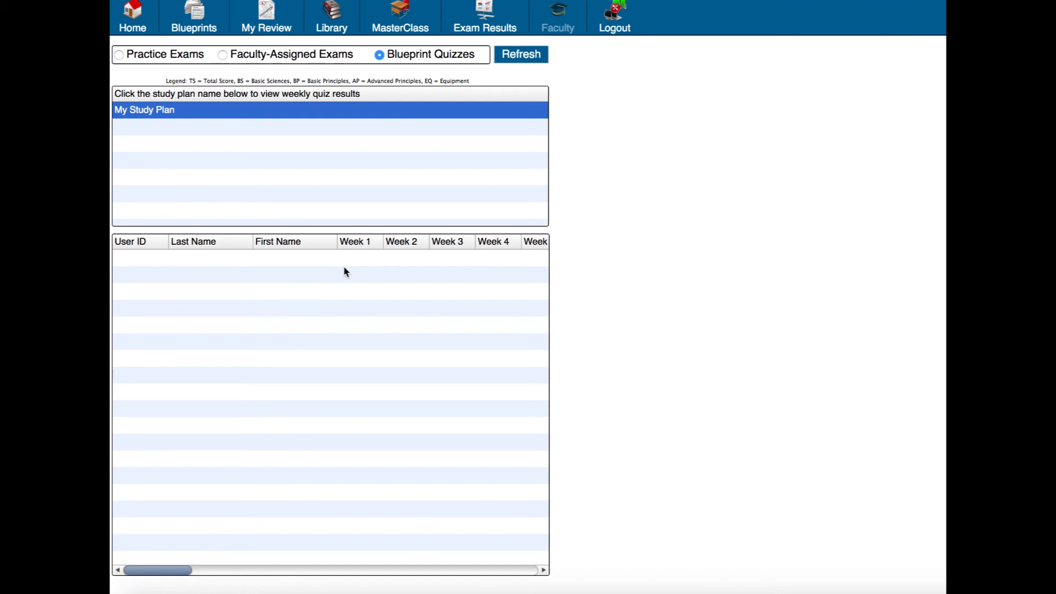
mouse_move(373, 263)
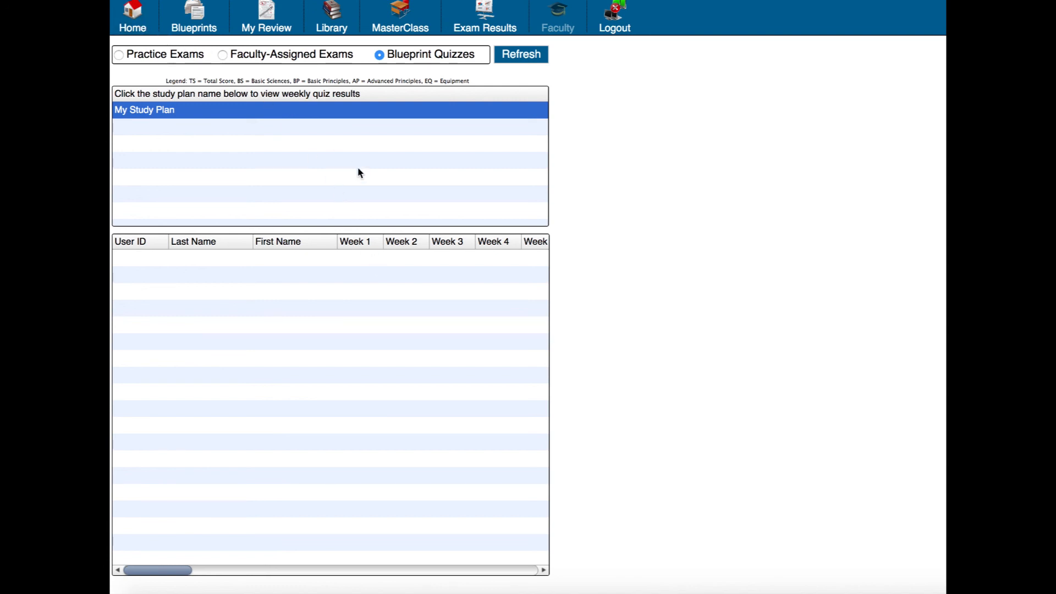
Return Home and reopen the Personal Blueprint Creator with default 3/11/2019 dates
left_click(132, 17)
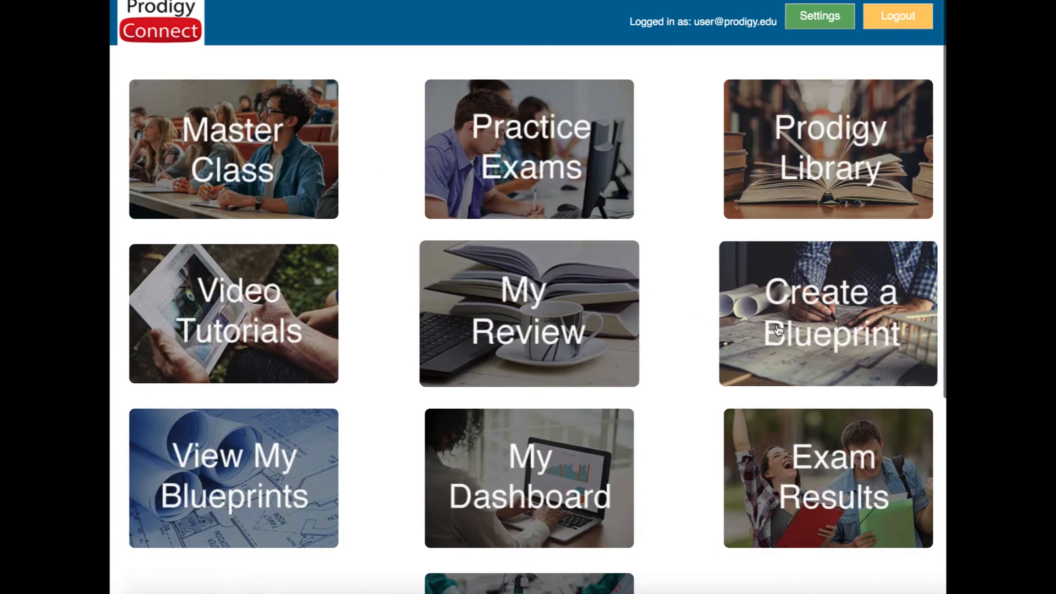
left_click(827, 314)
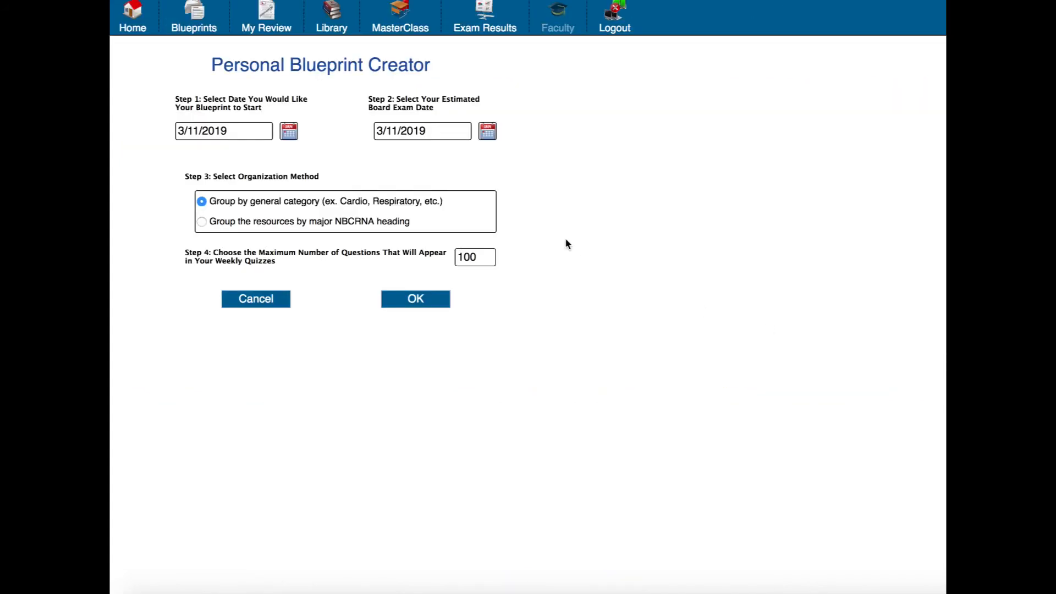